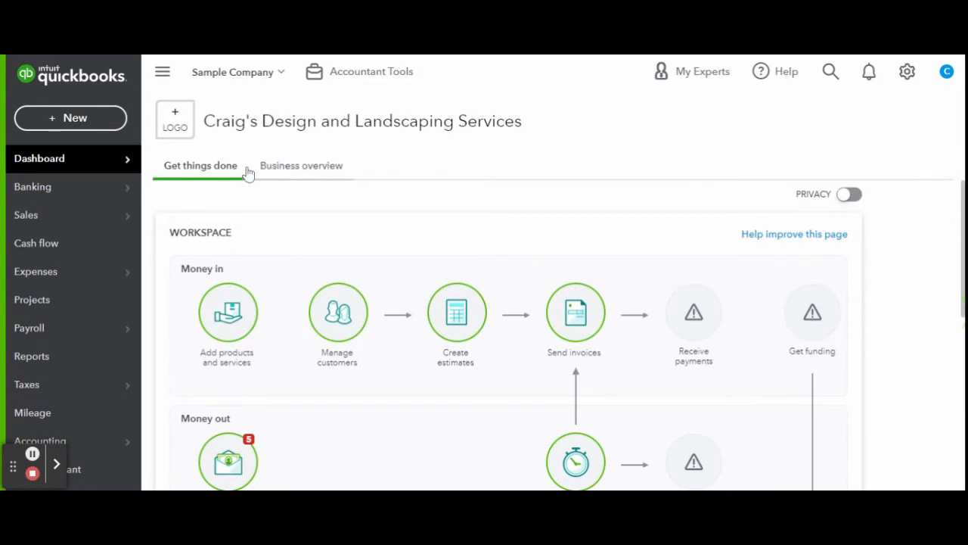
- Reveal the Sales submenu from the sample company dashboard
click(26, 215)
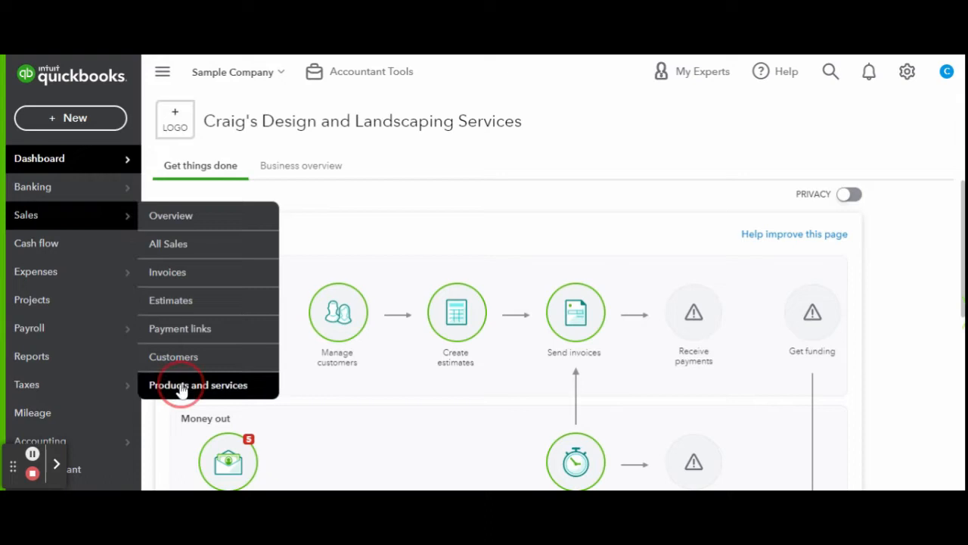
- Show the Products and Services list and review its 18 existing items
click(199, 384)
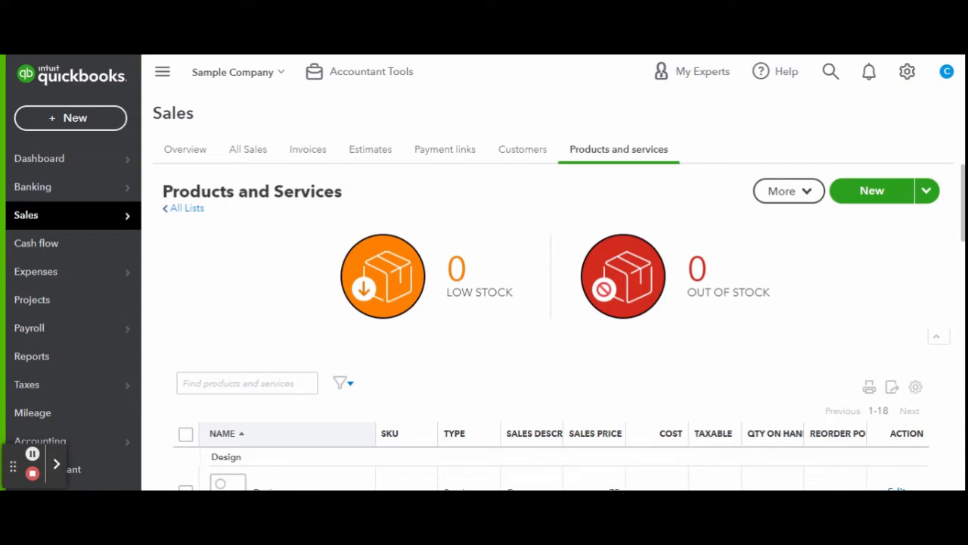
mouse_move(477, 293)
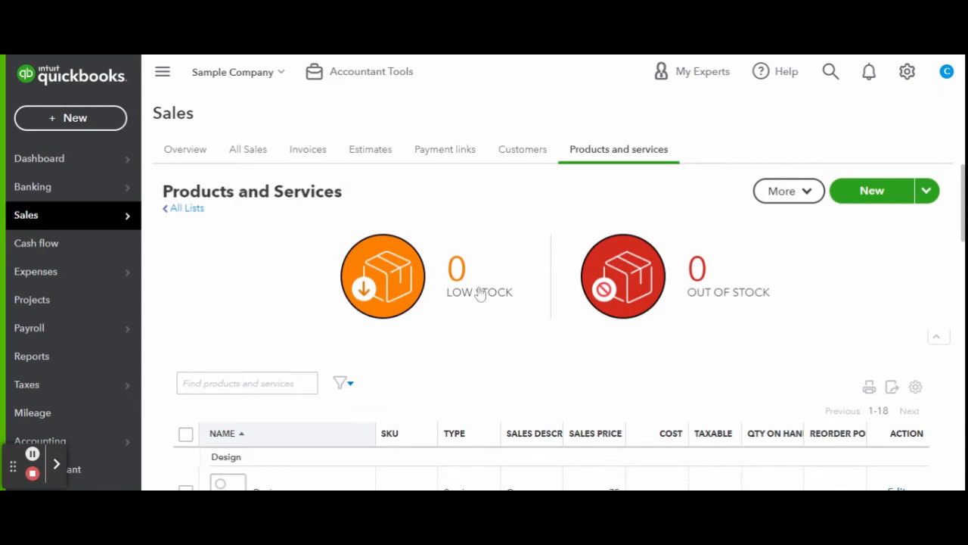
scroll(down, 3)
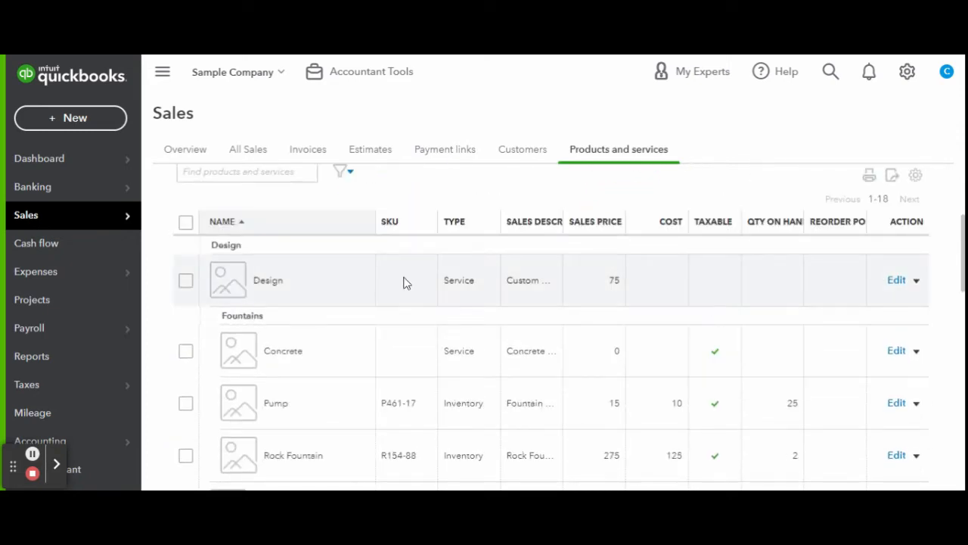
mouse_move(220, 240)
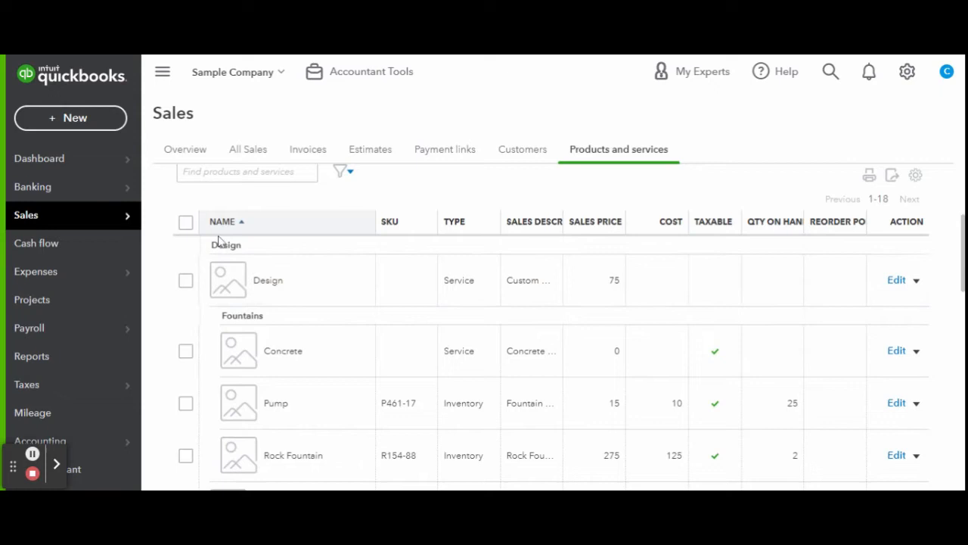
mouse_move(158, 254)
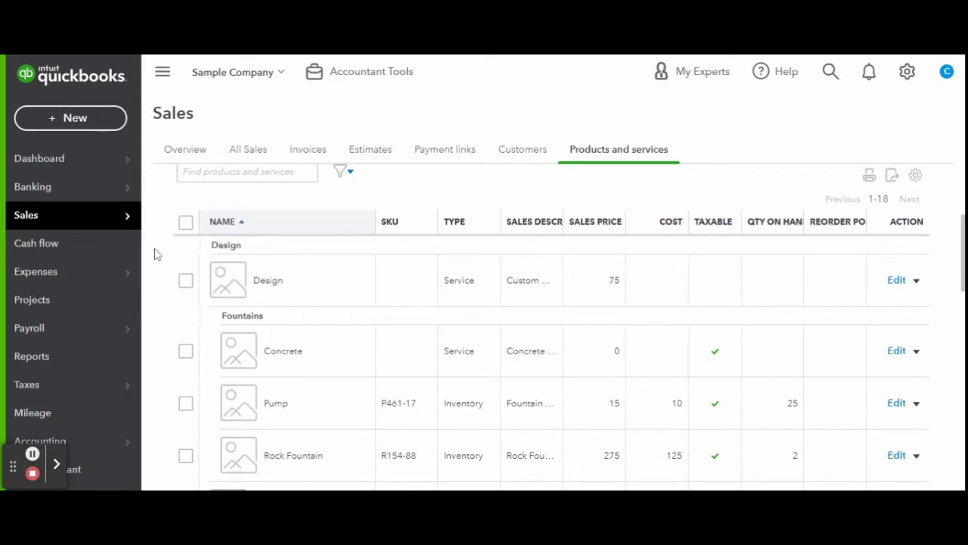
scroll(down, 3)
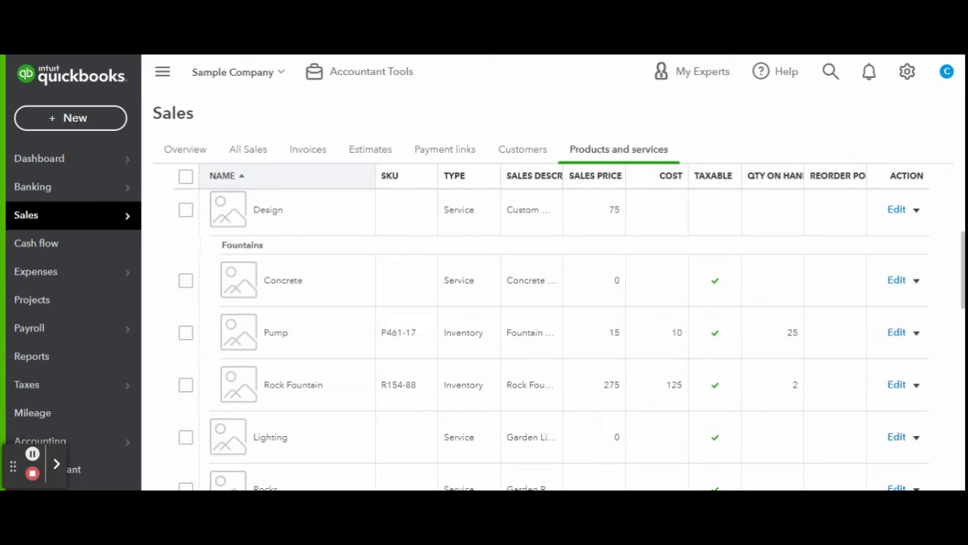
mouse_move(182, 333)
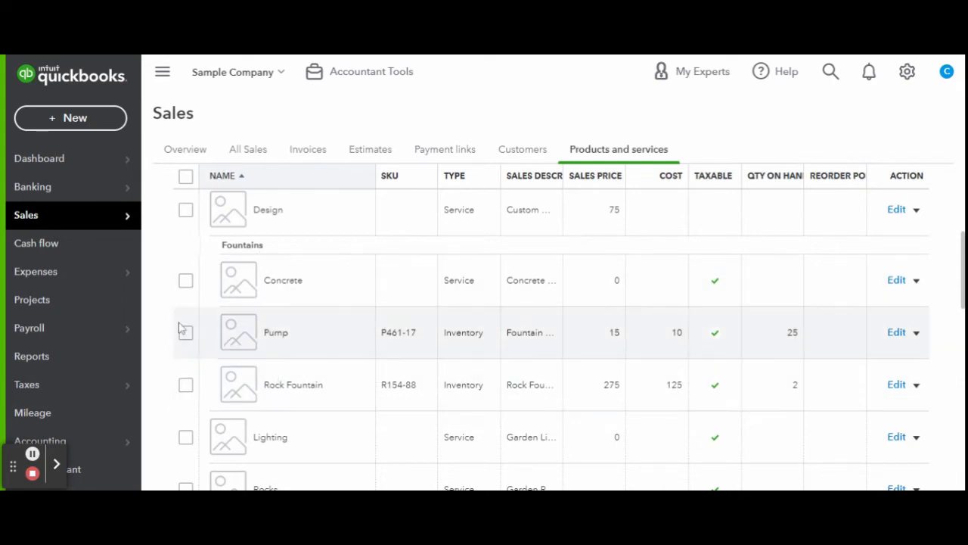
scroll(down, 3)
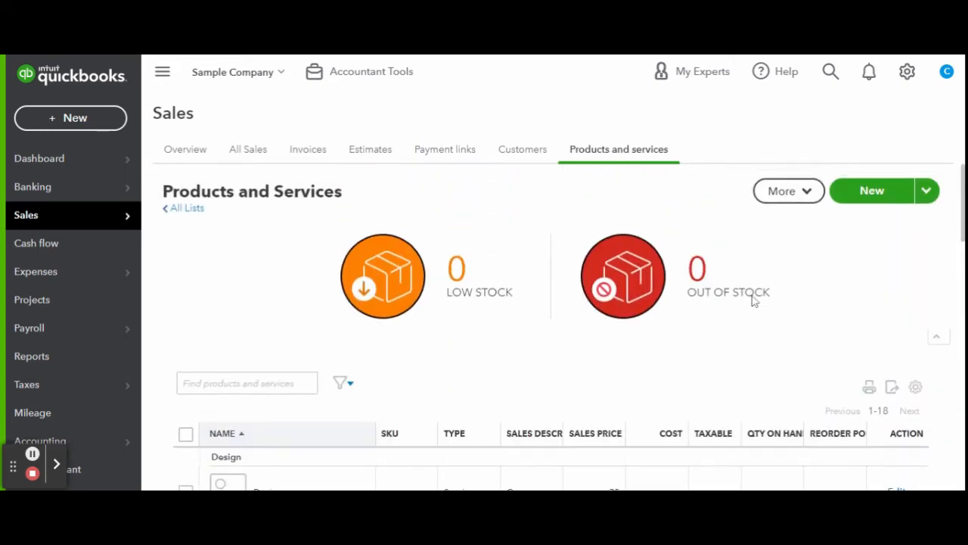
- Check the More options briefly, then start a new Service item form
click(781, 191)
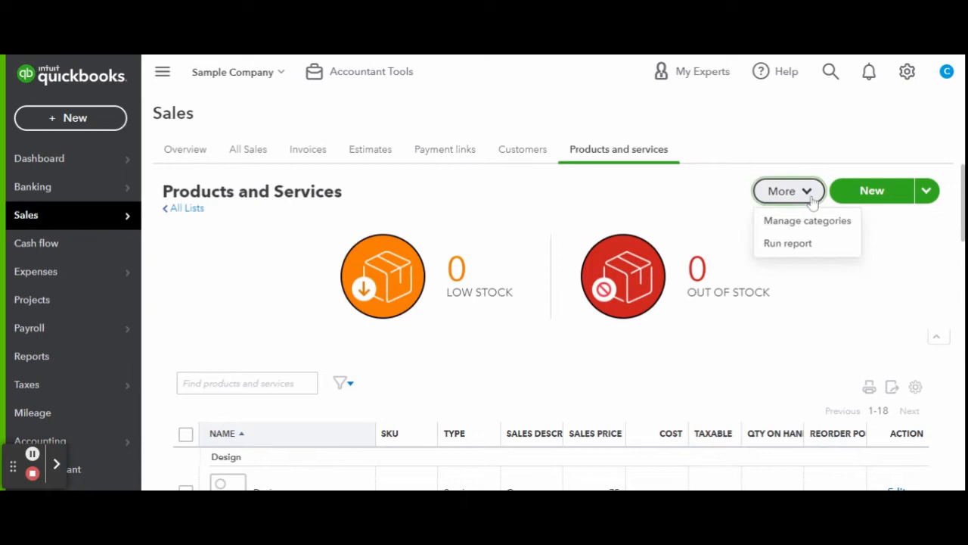
click(838, 230)
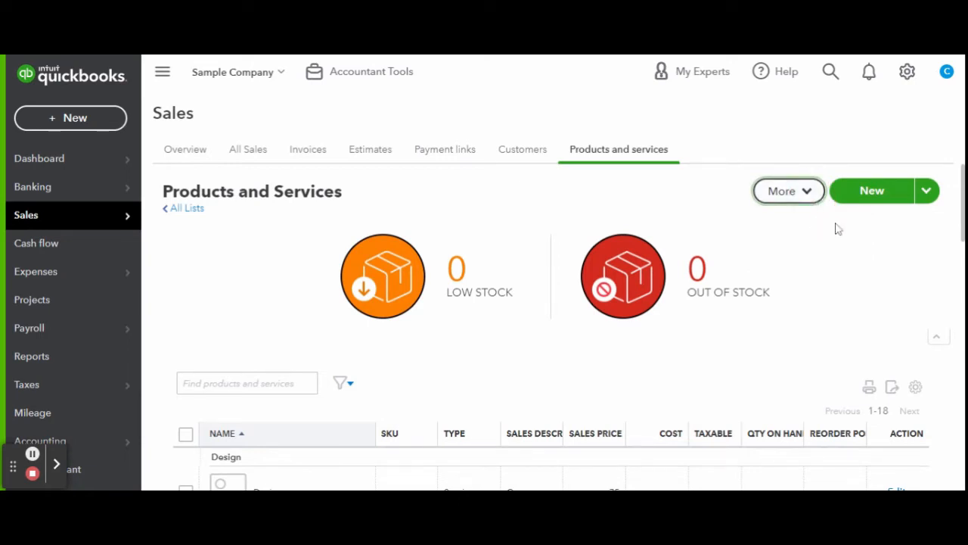
click(871, 191)
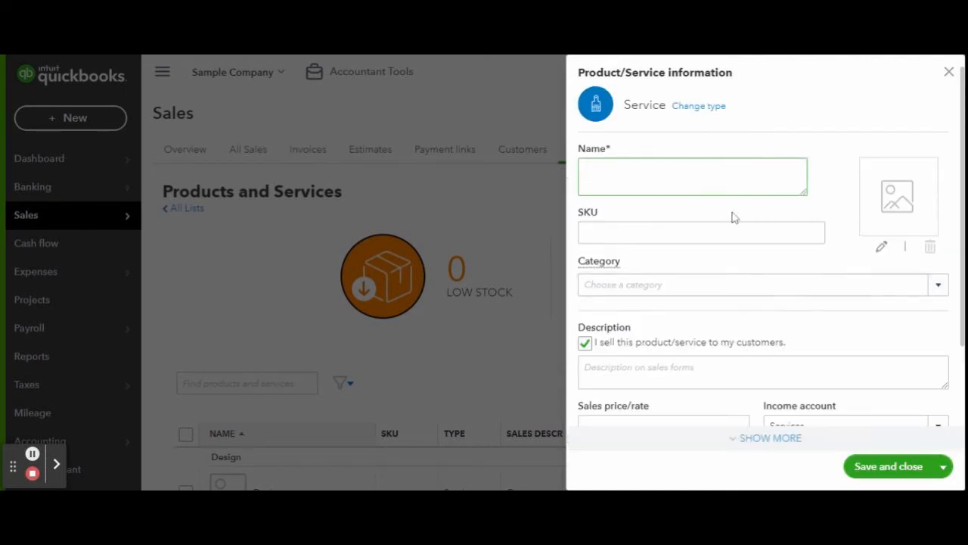
- Name the service Lawn Mowing and categorize it under Landscaping
text(Lawn Mowing)
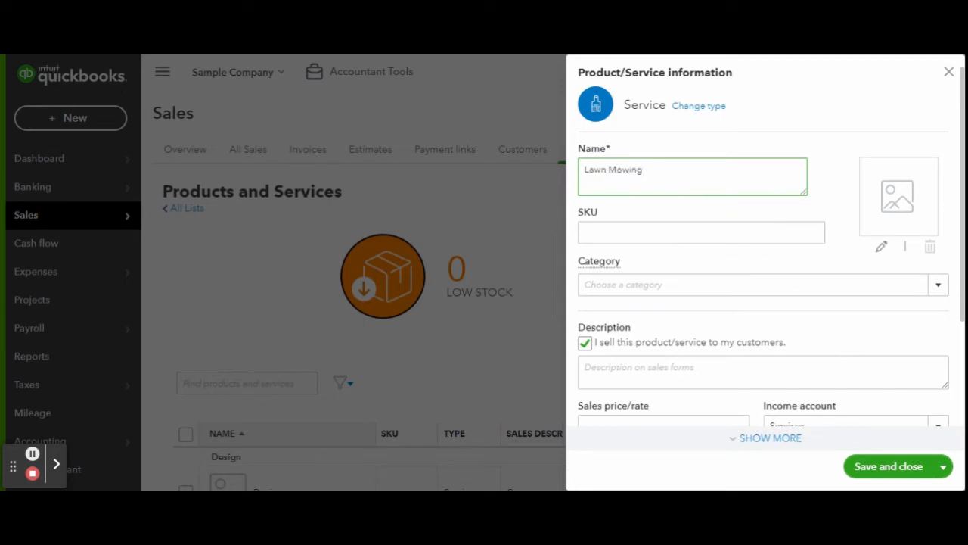
mouse_move(731, 221)
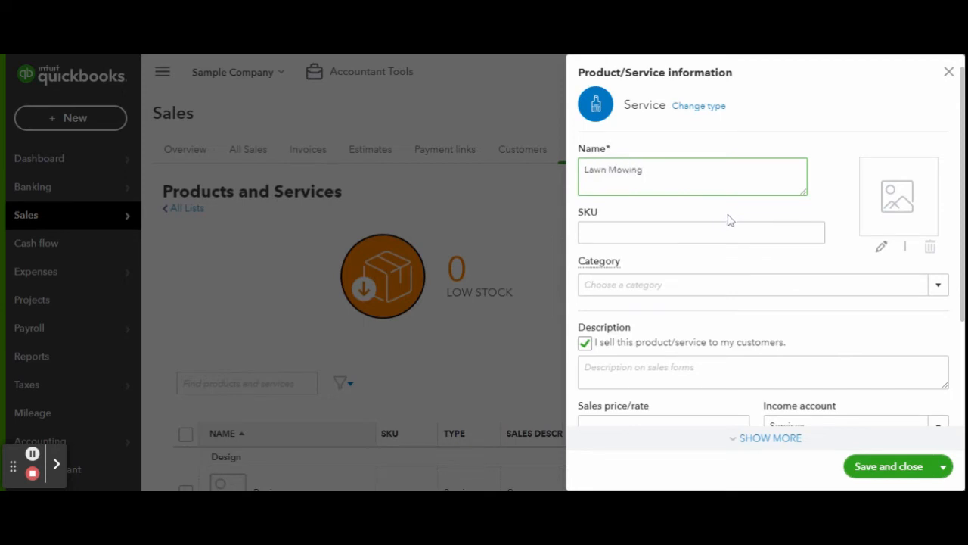
scroll(down, 3)
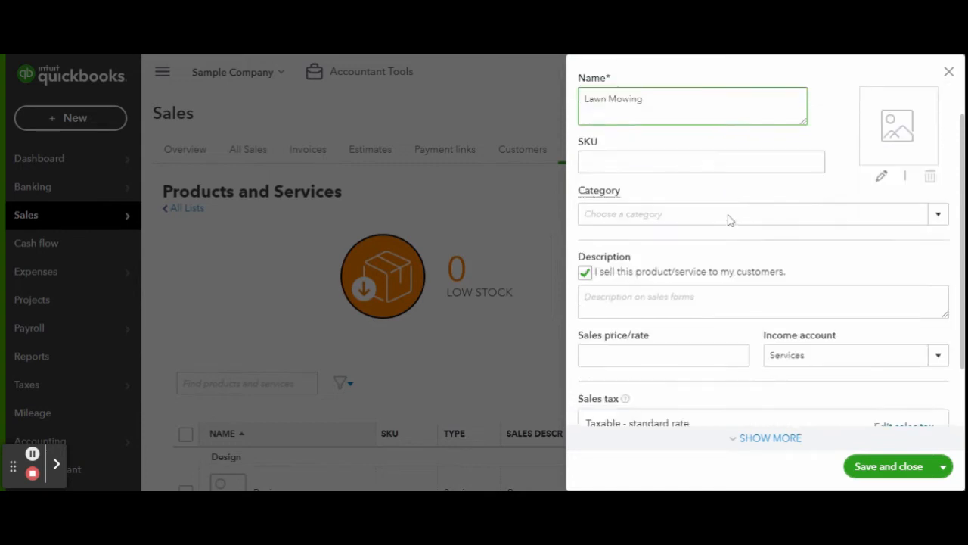
scroll(down, 3)
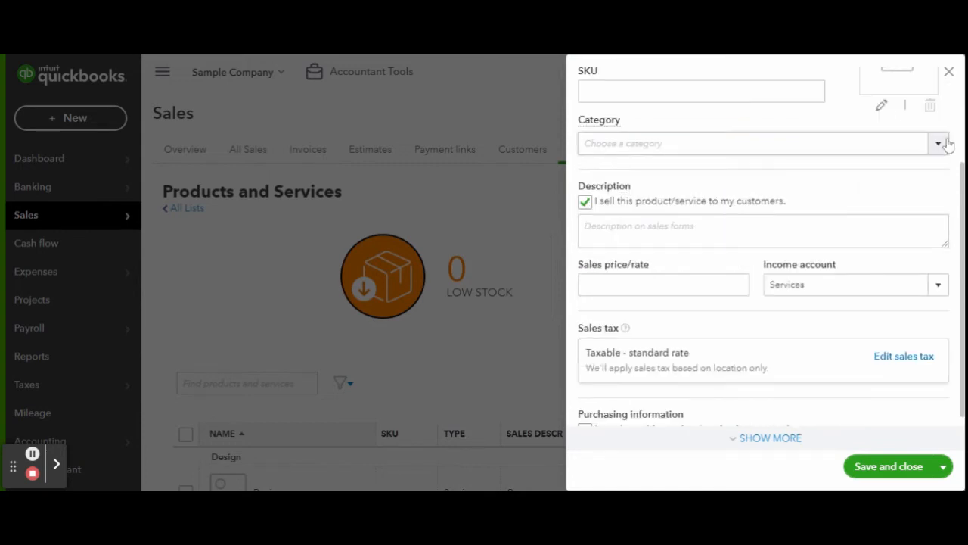
click(938, 142)
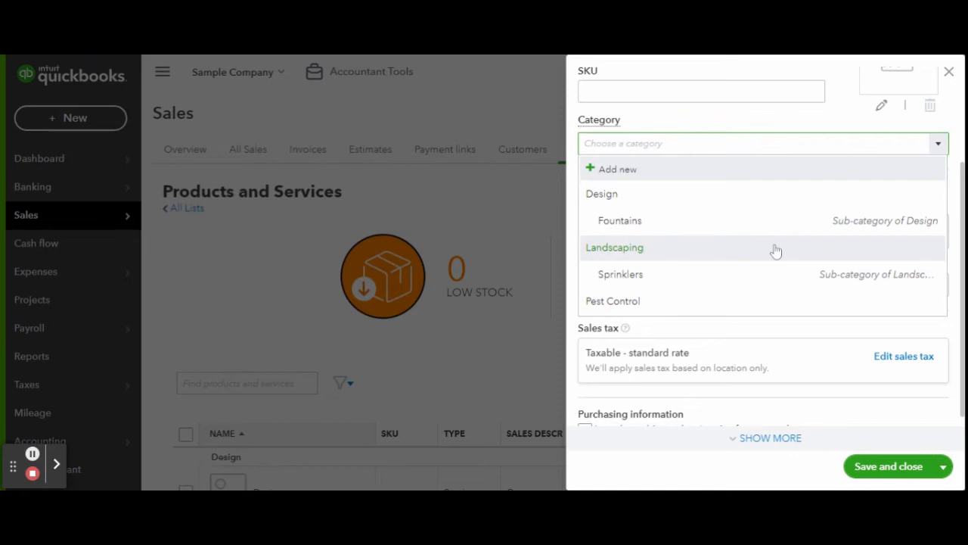
click(614, 248)
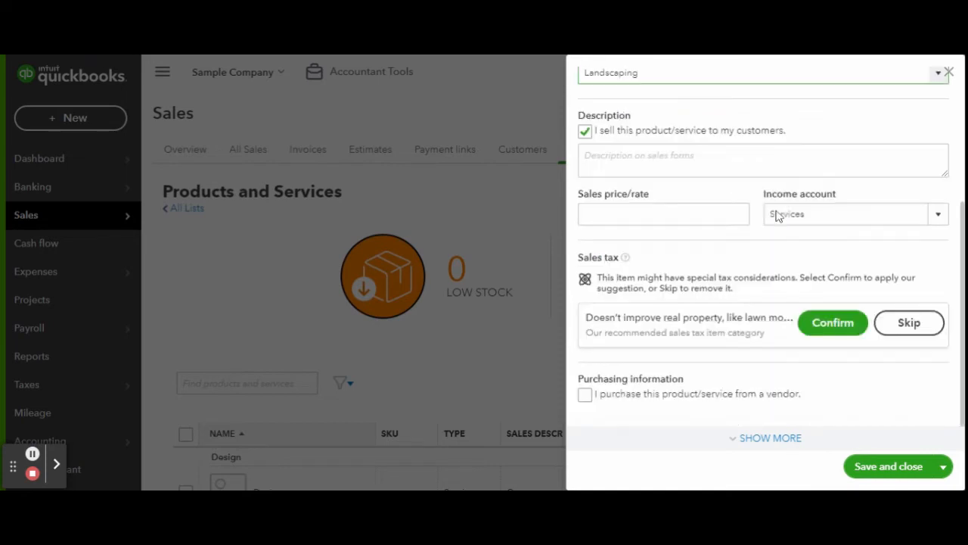
- Enter the sales price, skip the suggested sales tax category, and save the Lawn Mowing service
click(663, 213)
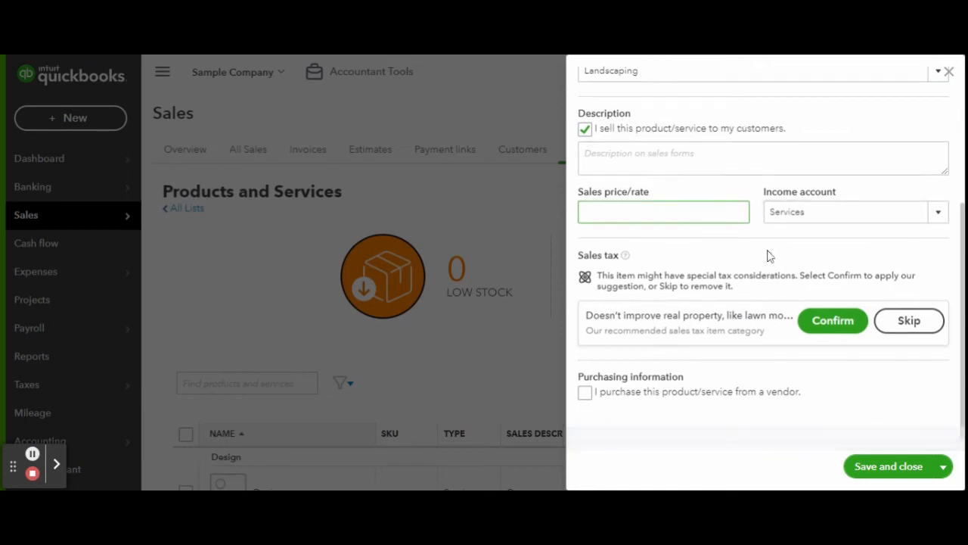
mouse_move(832, 321)
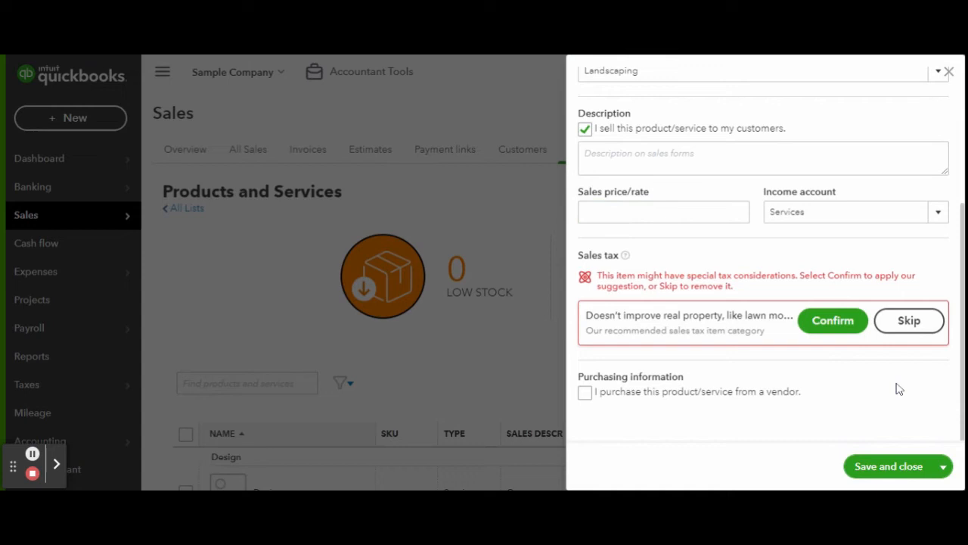
click(832, 320)
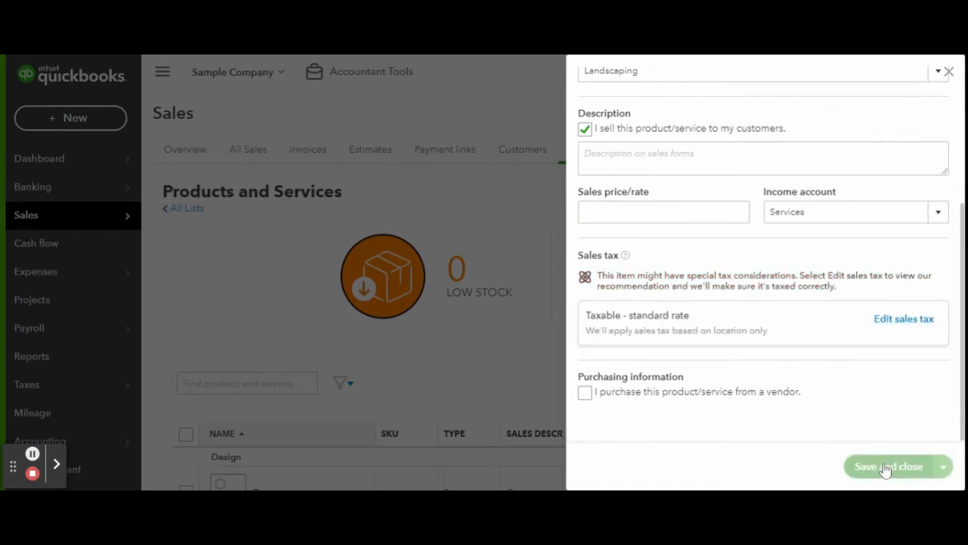
click(886, 466)
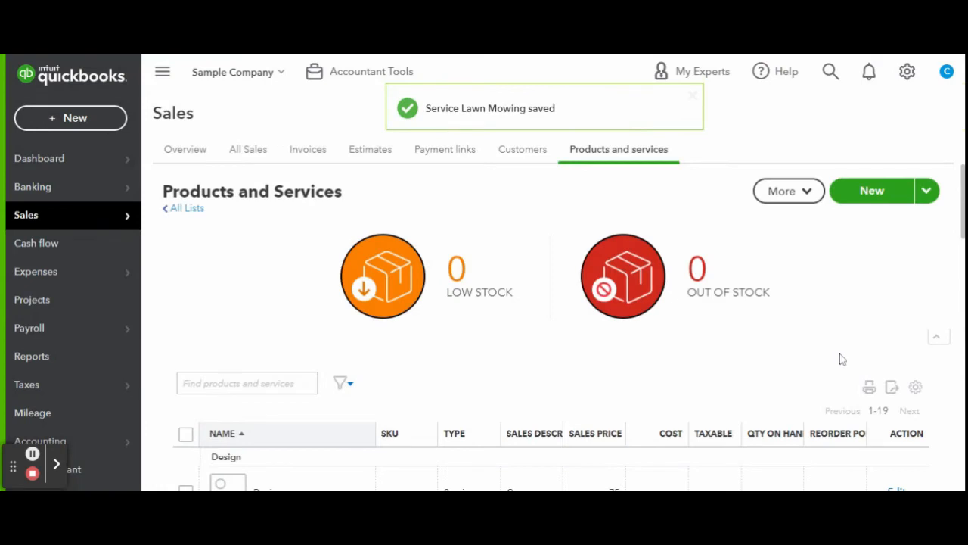
- Start a Lawn Gnome inventory item in Design with quantity 20 as of 08/06/2022
click(871, 190)
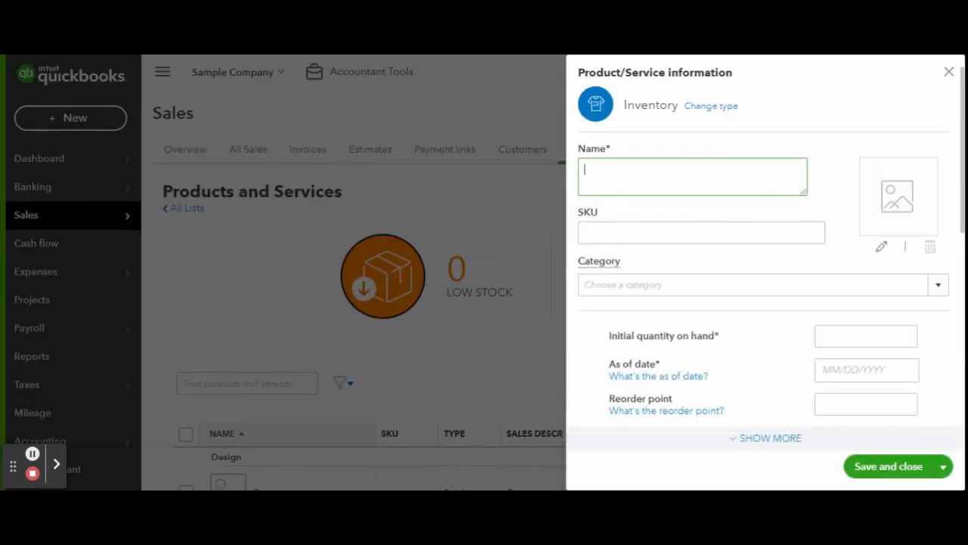
text(Lawn Gnomes)
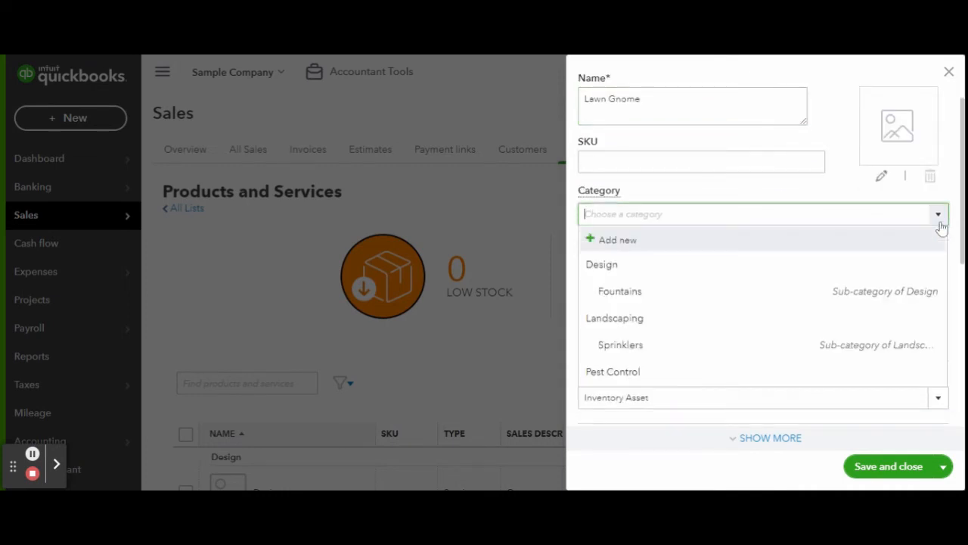
click(602, 263)
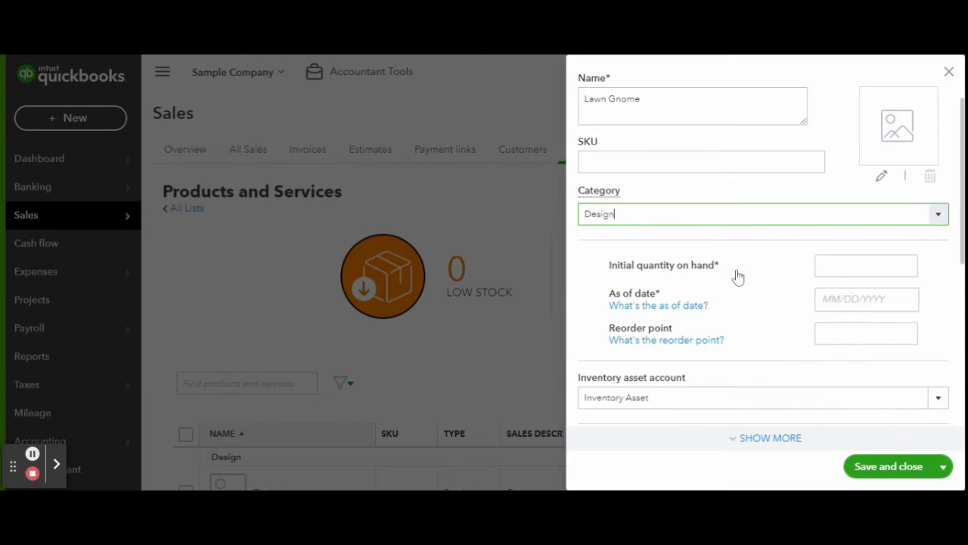
text(20)
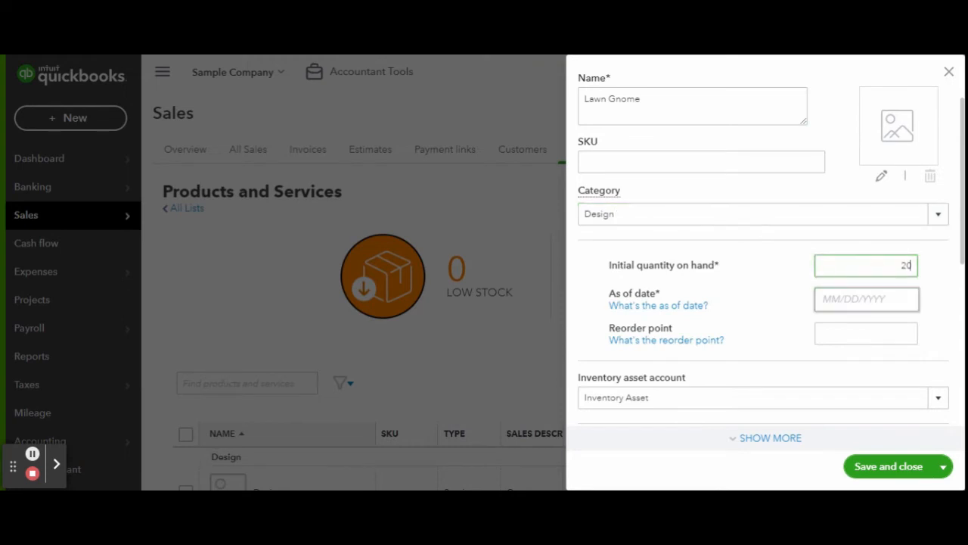
text(08/06/2022)
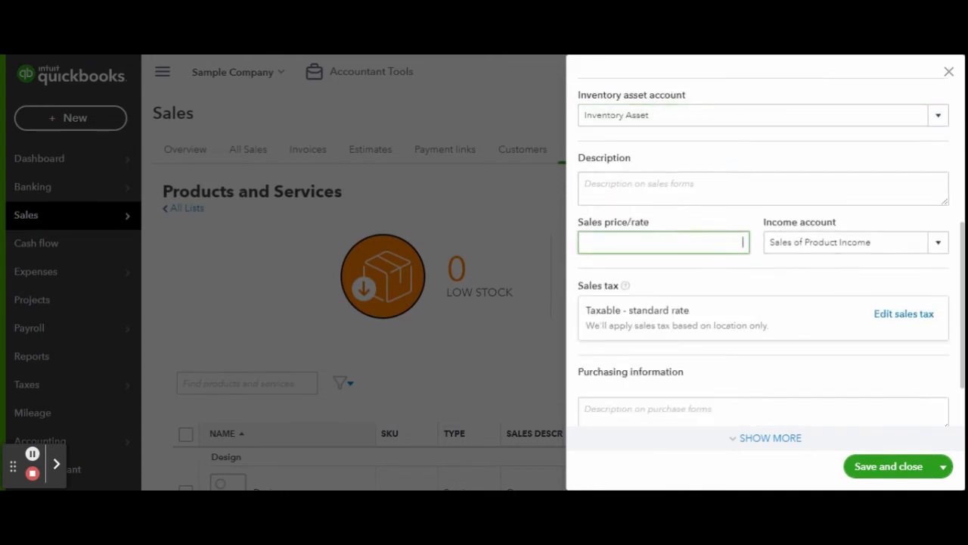
- Set sales price 65.00 and cost 20.00, and begin entering the preferred vendor name
text(65.00)
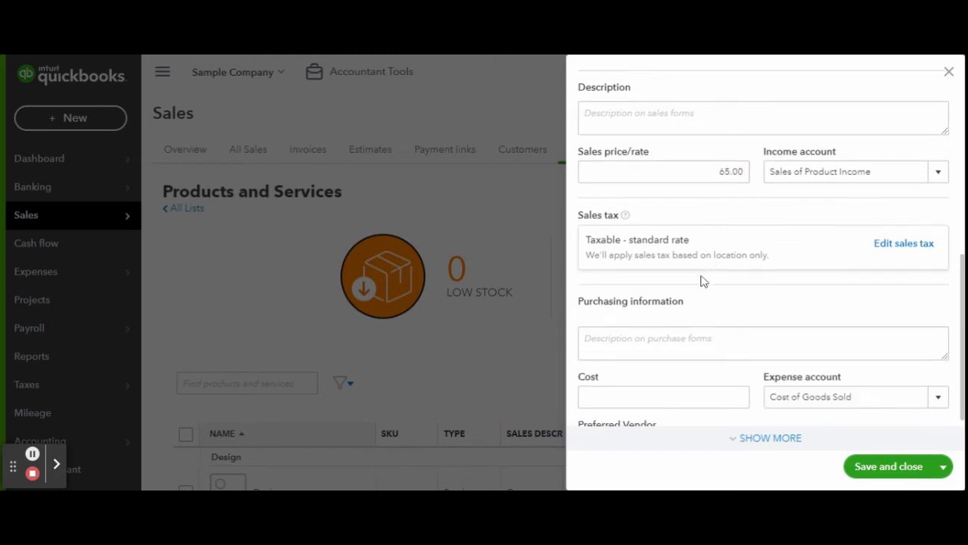
scroll(down, 3)
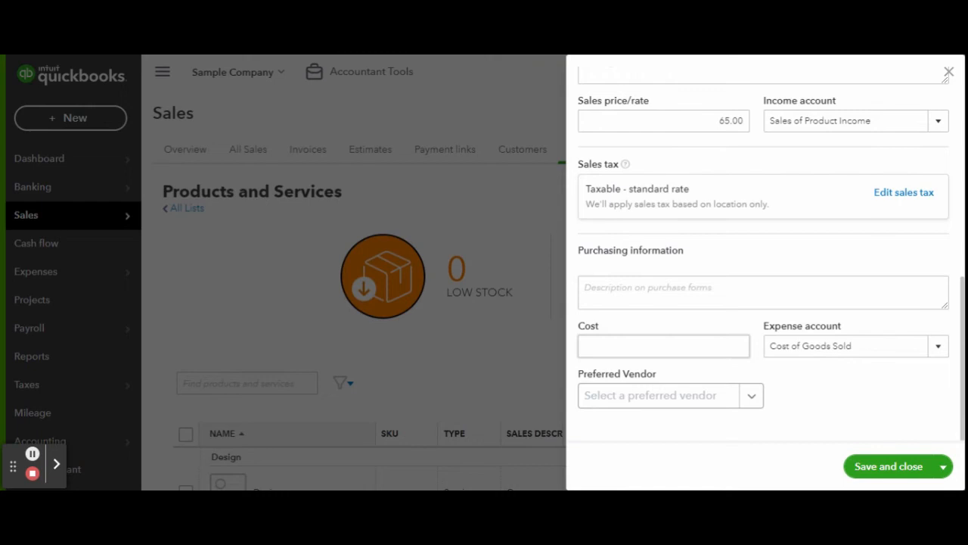
text(20.00)
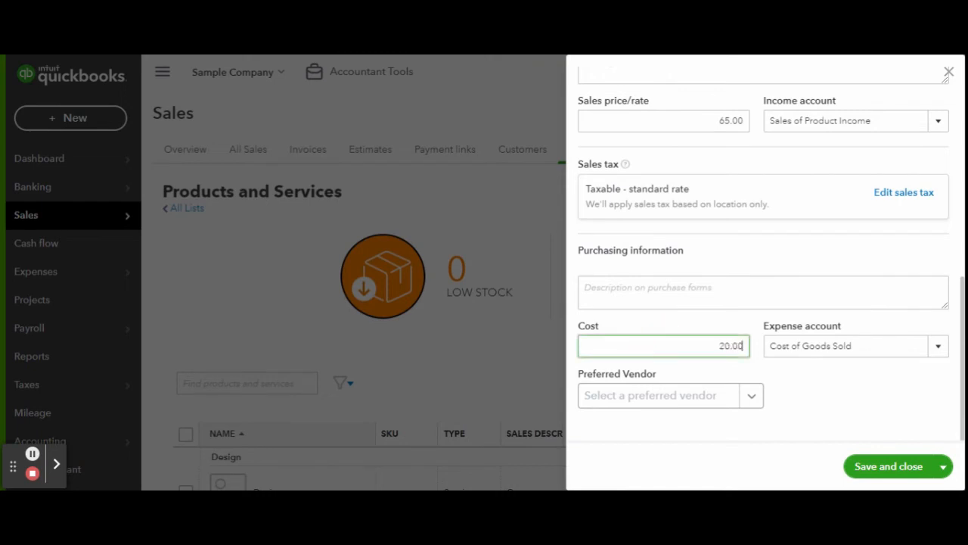
text(Mark's LAwn G)
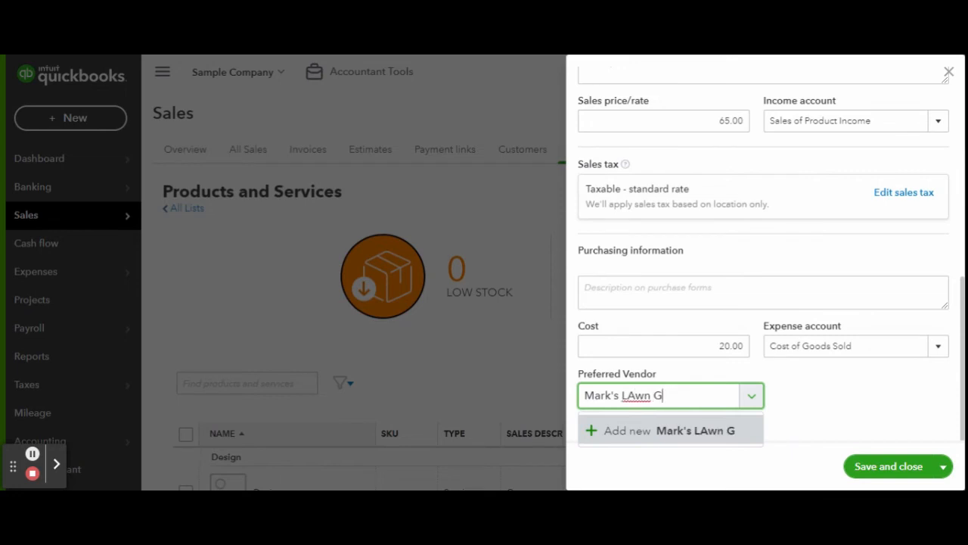
text(nomes)
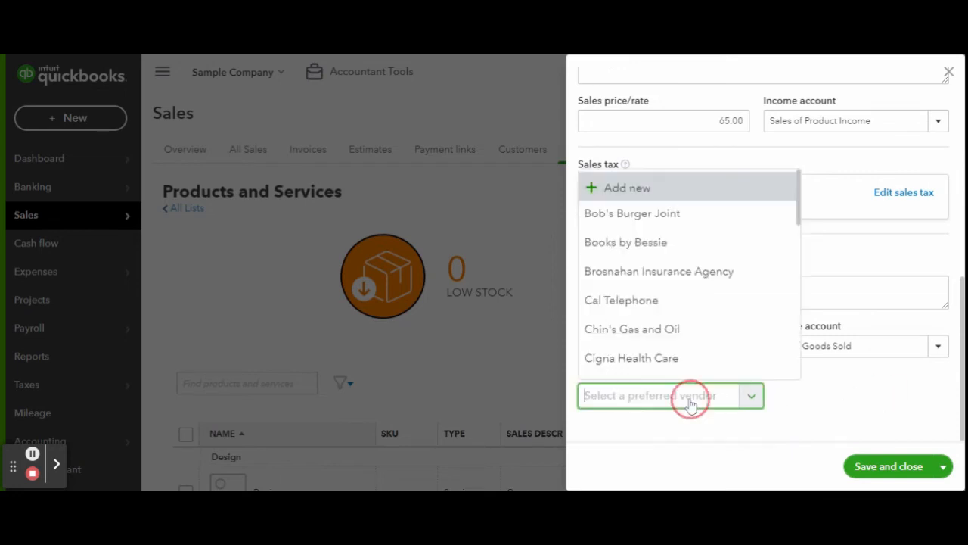
text(Mark's Lawn)
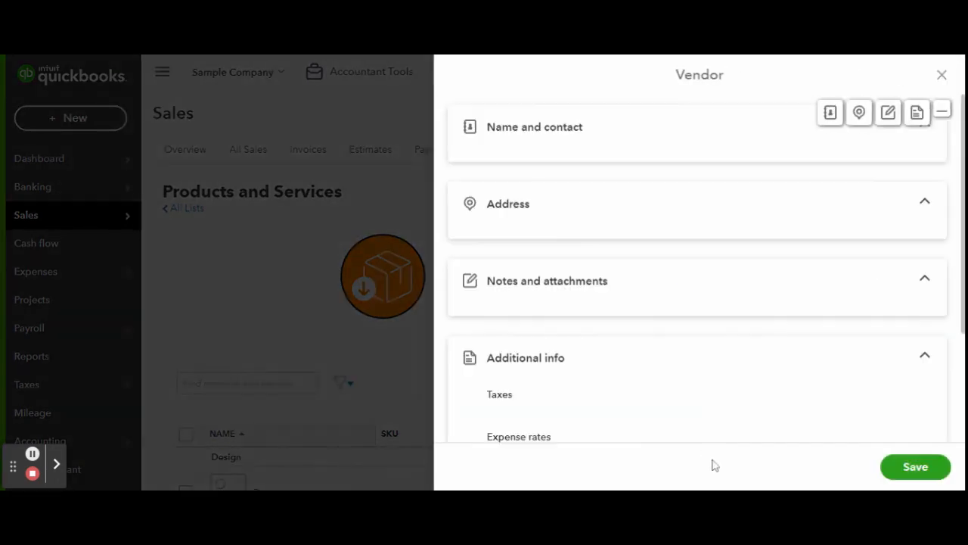
click(534, 127)
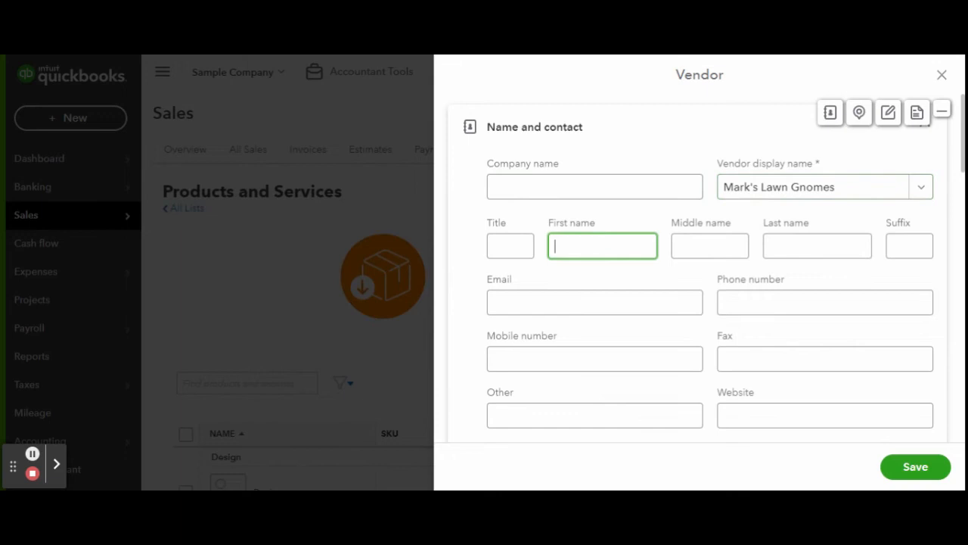
text(Louis)
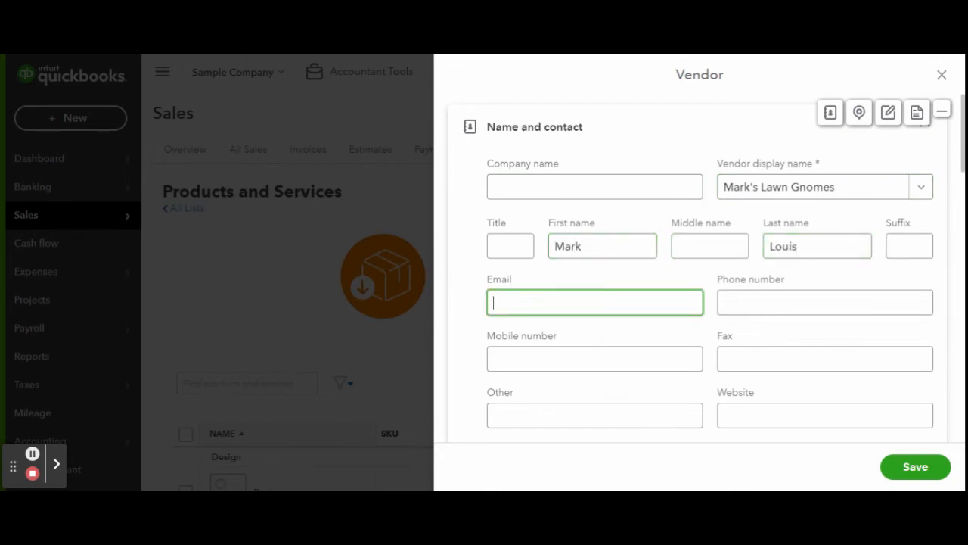
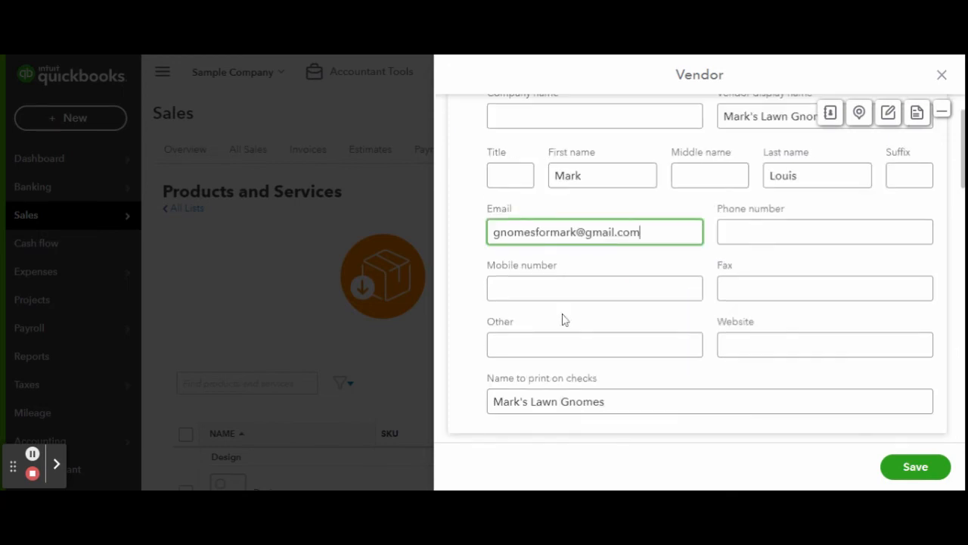
- Scroll through the remaining sections of the new vendor panel
scroll(down, 3)
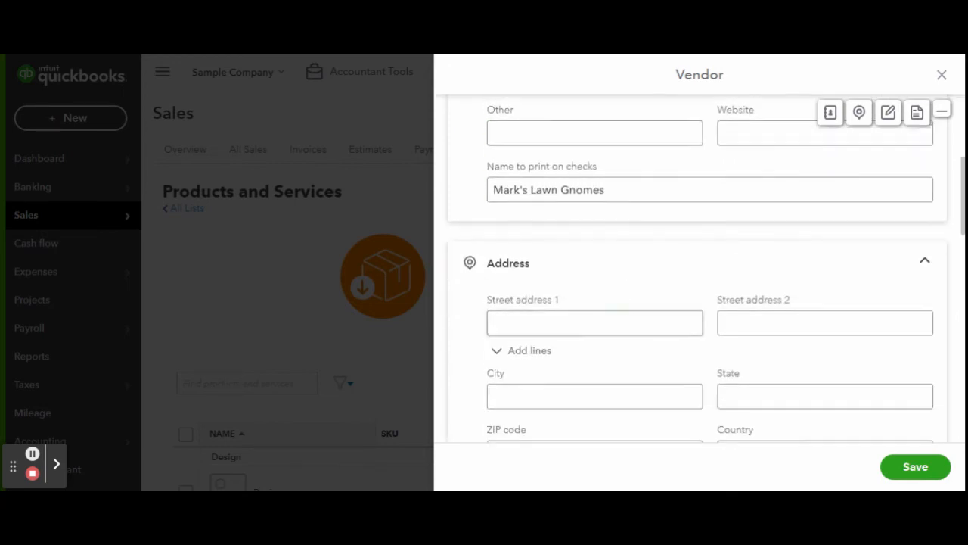
scroll(down, 3)
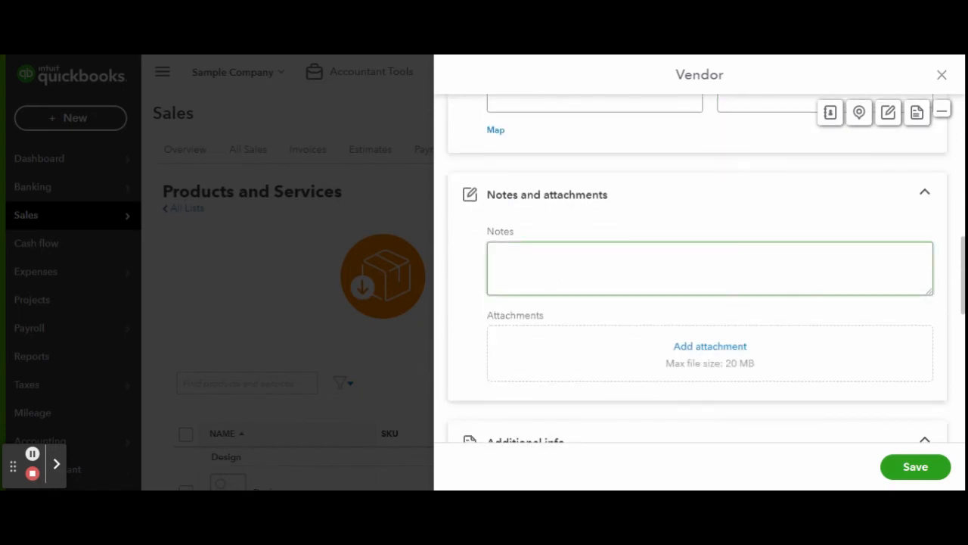
scroll(down, 3)
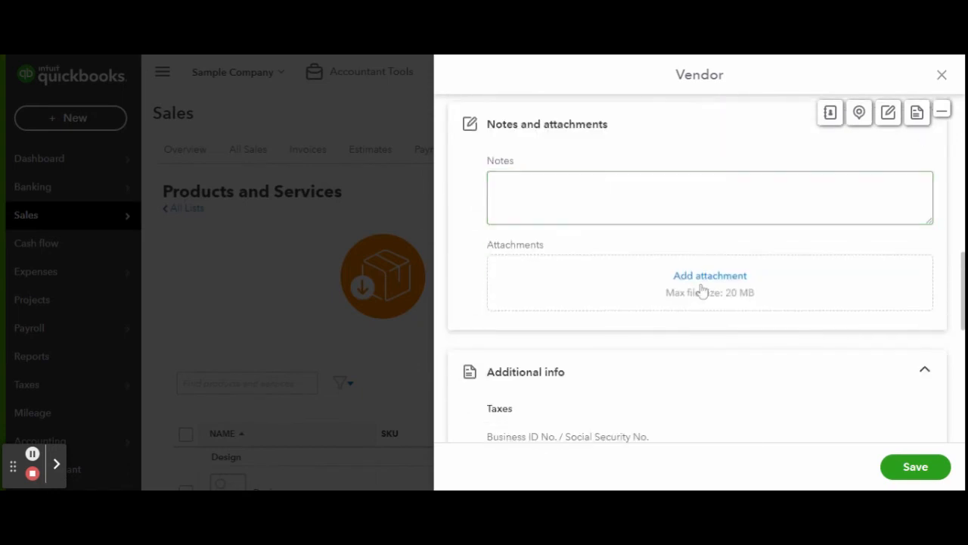
scroll(down, 3)
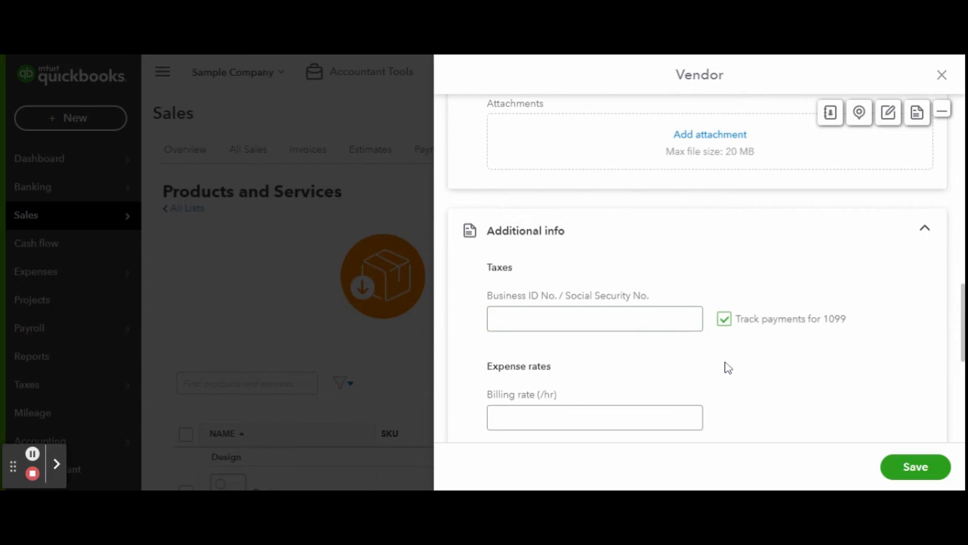
scroll(down, 3)
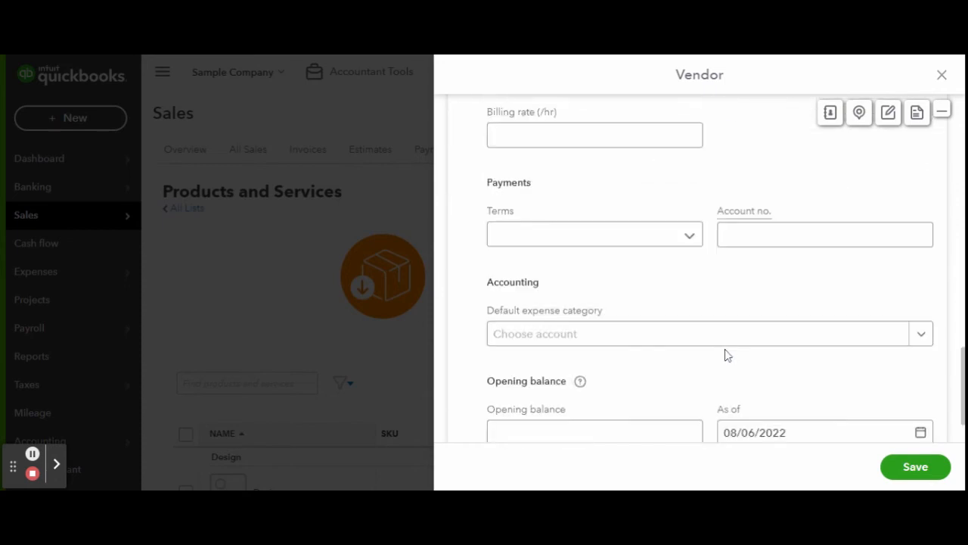